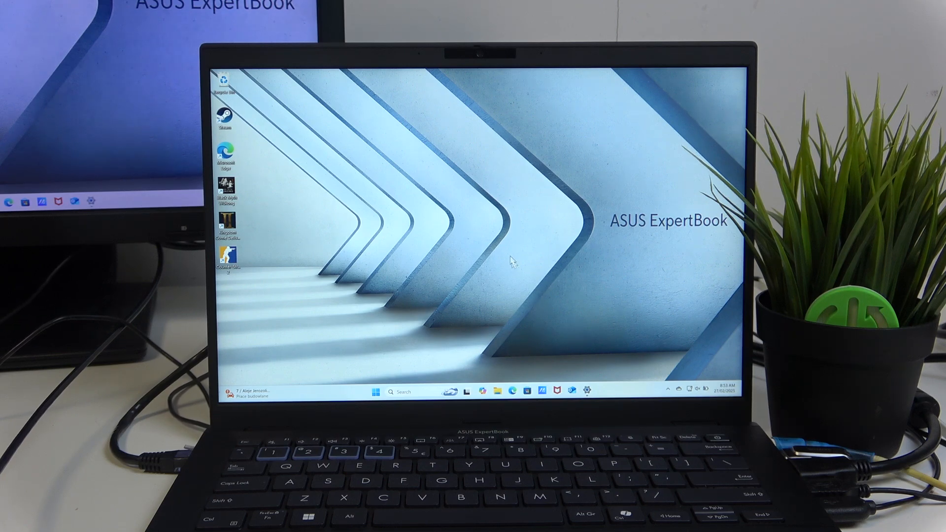
mouse_move(477, 181)
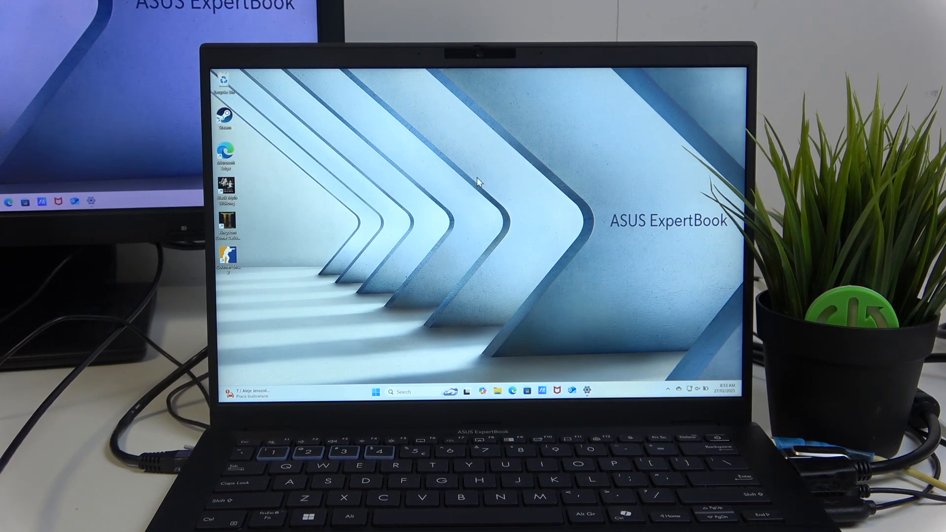
Bring up the desktop's right-click shortcut menu containing the Display settings entry
right_click(464, 156)
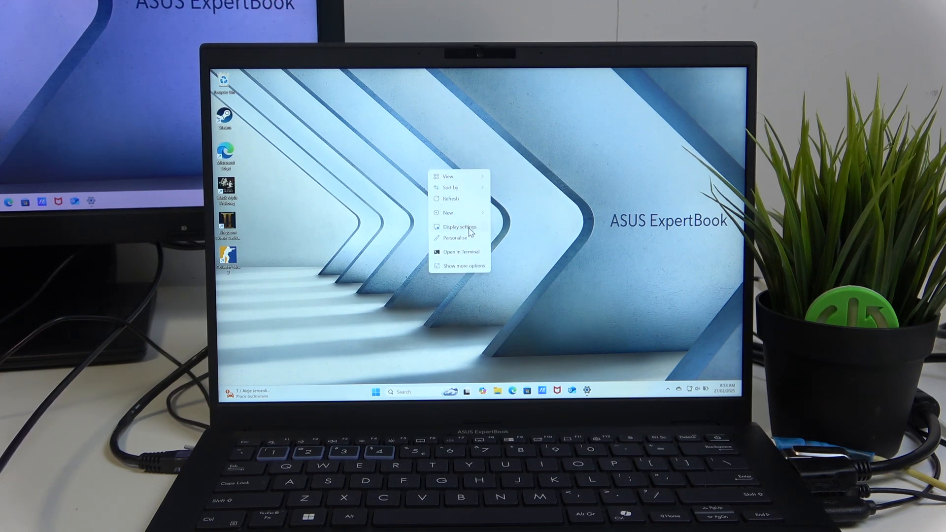
Go to the Display page, collapse Multiple displays and identify which screen is 1 and which is 2
click(458, 227)
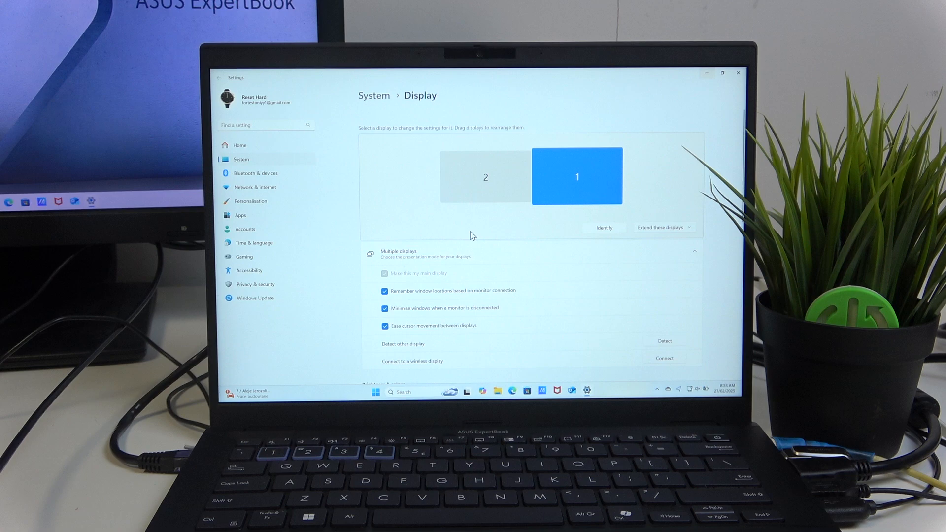
click(693, 251)
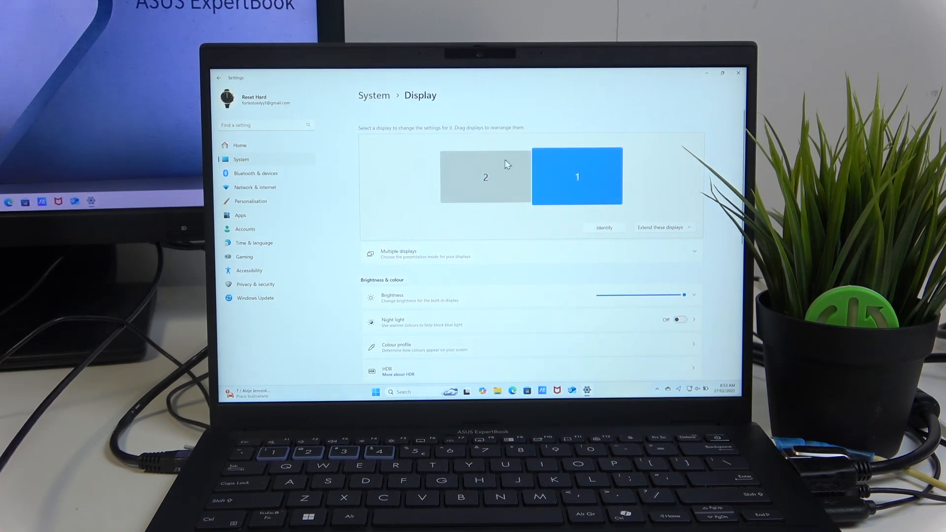
mouse_move(440, 193)
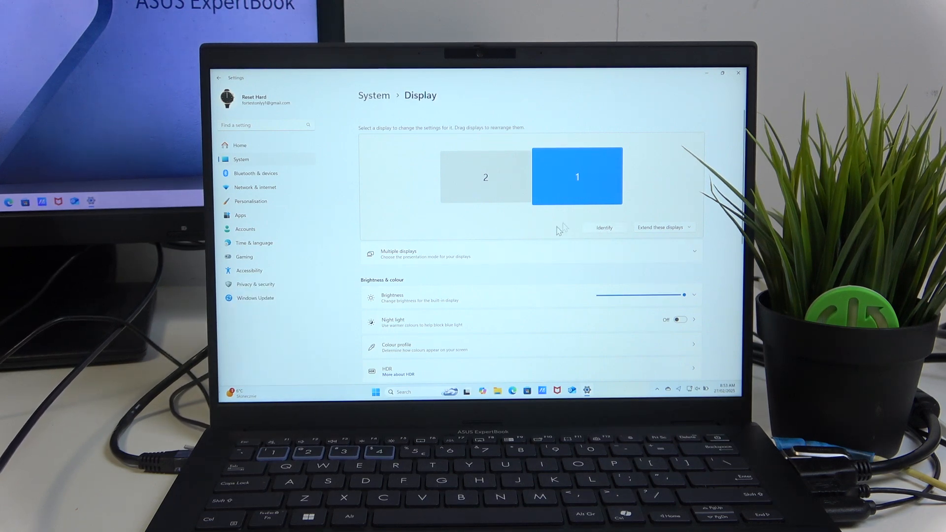
click(602, 228)
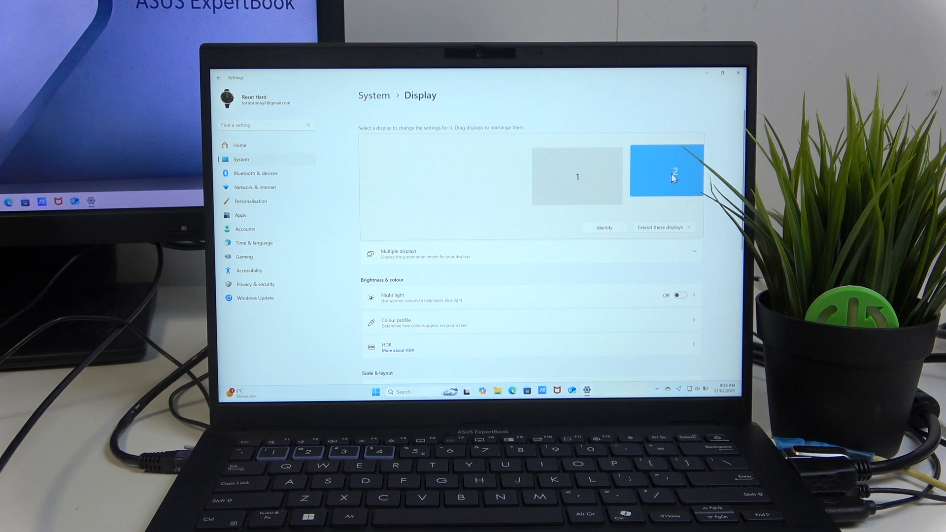
Drag display 2 to the left of display 1 and show the multiple-display mode choices
drag(671, 177, 485, 176)
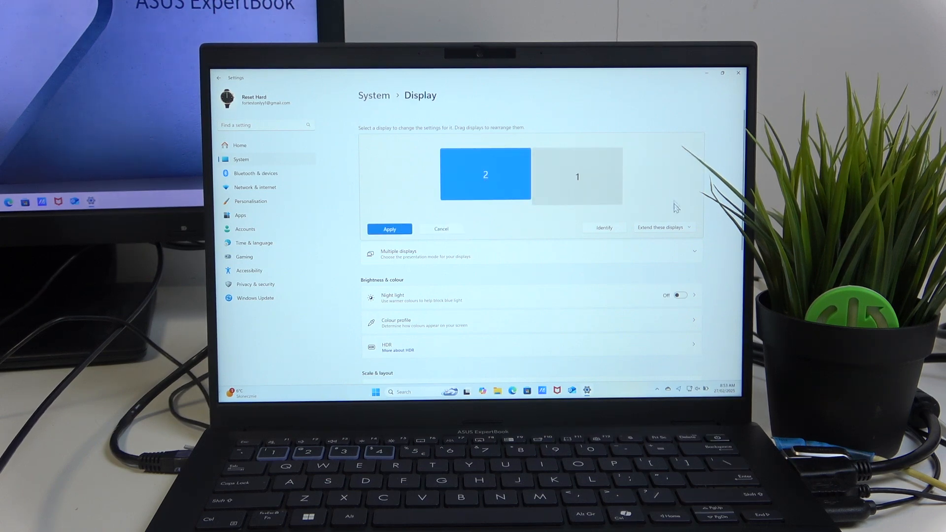
click(662, 227)
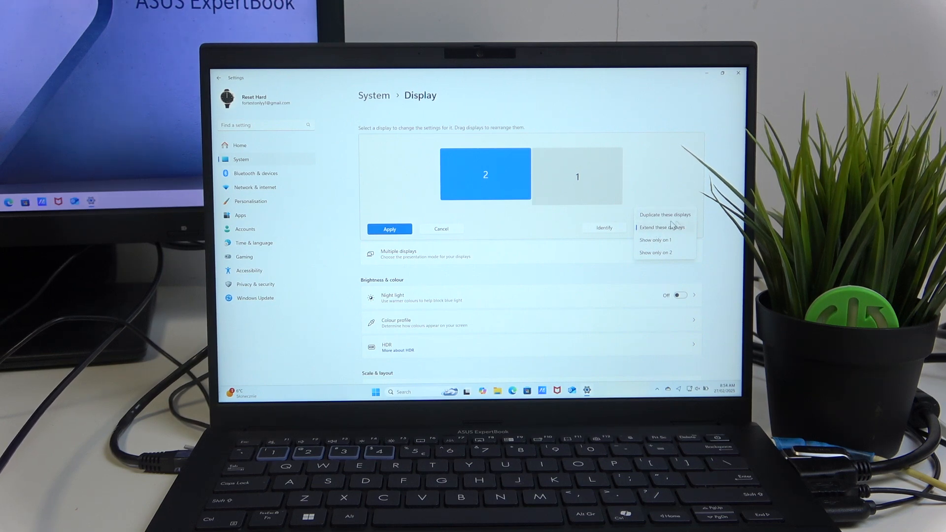
Choose Extend these displays so the desktop spans both monitors
click(662, 228)
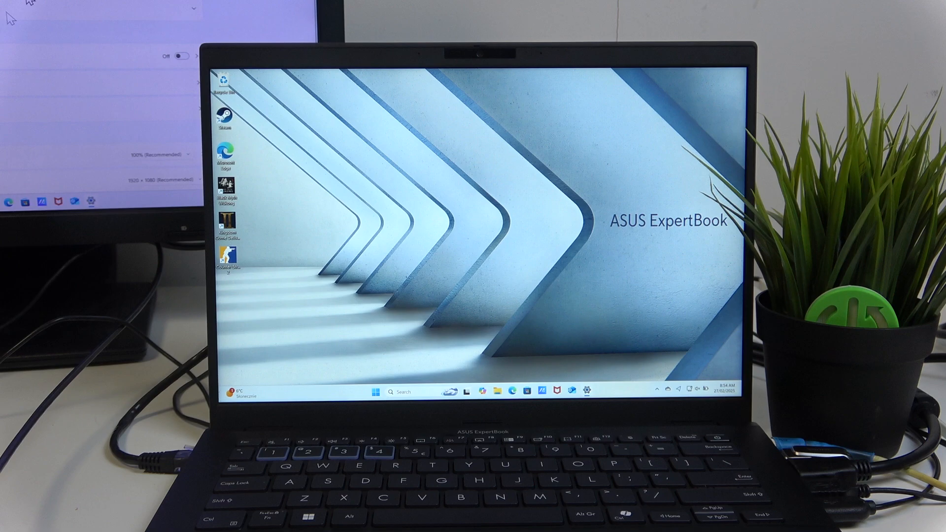
mouse_move(235, 75)
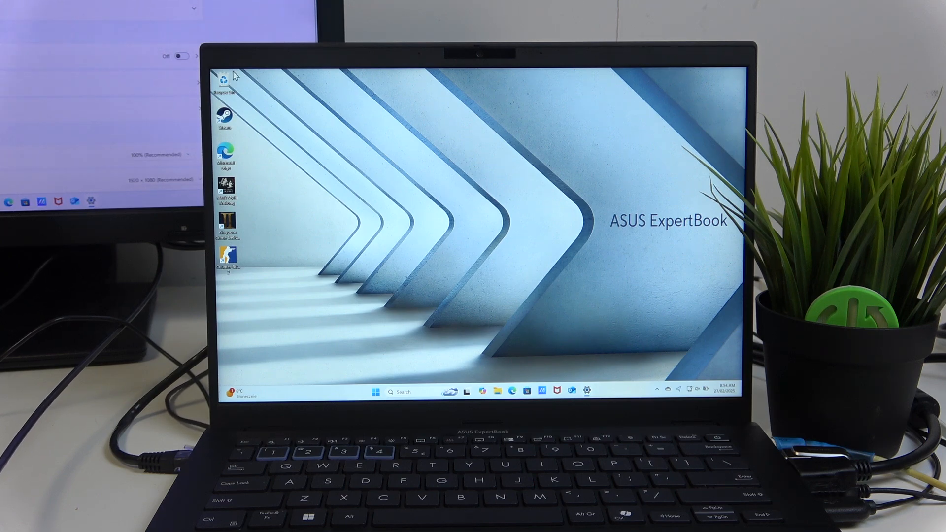